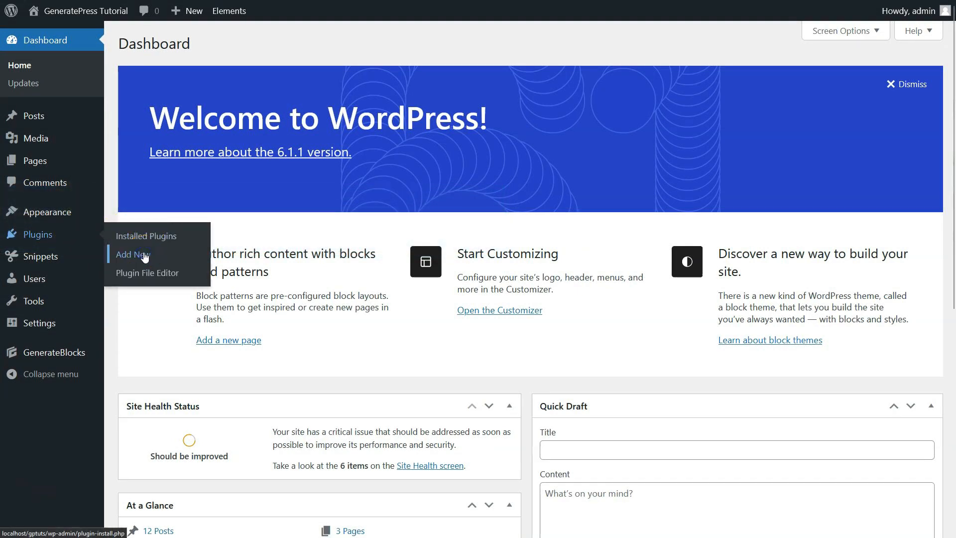
- Go to Plugins > Add New to reach the Add Plugins page
{"action": "left_click", "coordinate": [131, 254]}
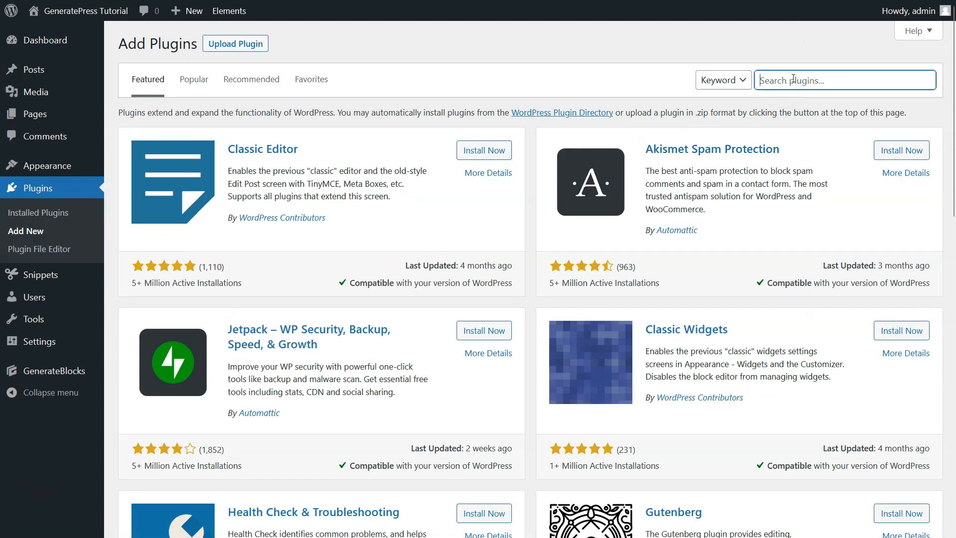
- Search 'related post th', then install and activate the Related Posts Thumbnails plugin
{"action": "type", "text": "related post thumbnail"}
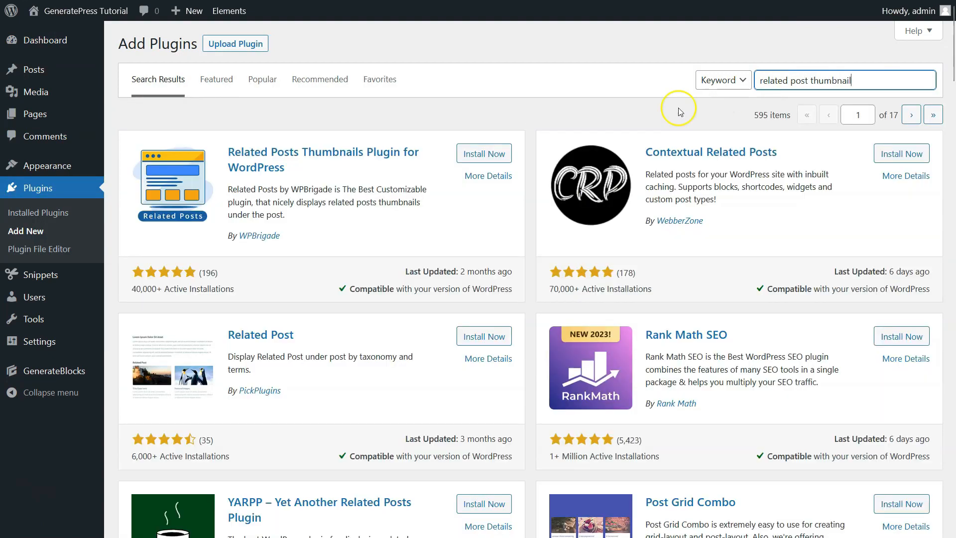
{"action": "left_click", "coordinate": [484, 153]}
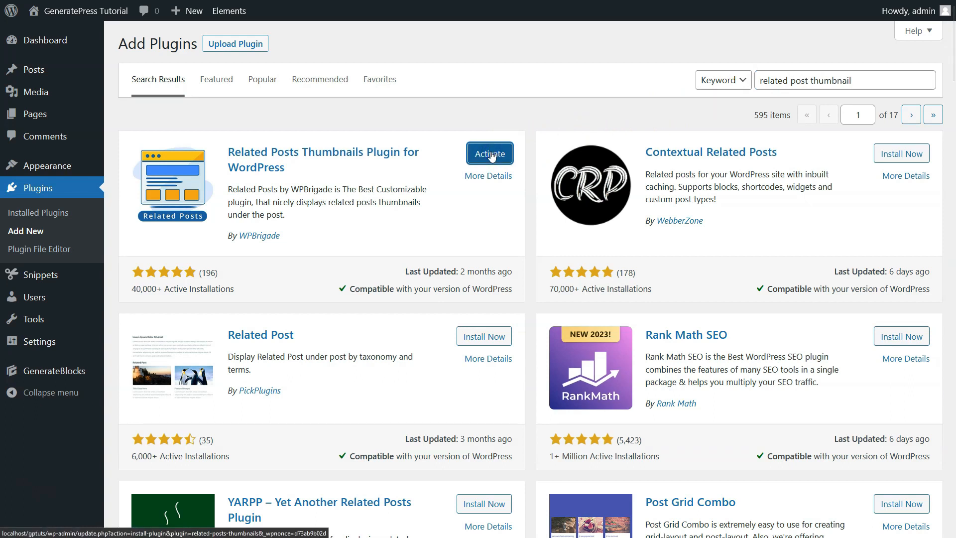
{"action": "left_click", "coordinate": [490, 153]}
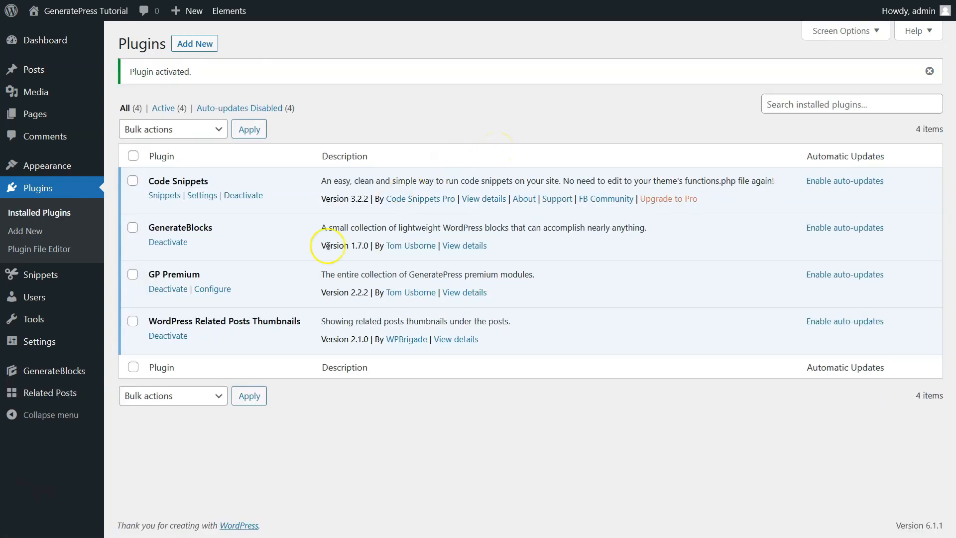
- Reach the Related Posts Thumbnails settings from the Related Posts sidebar entry
{"action": "left_click", "coordinate": [50, 328]}
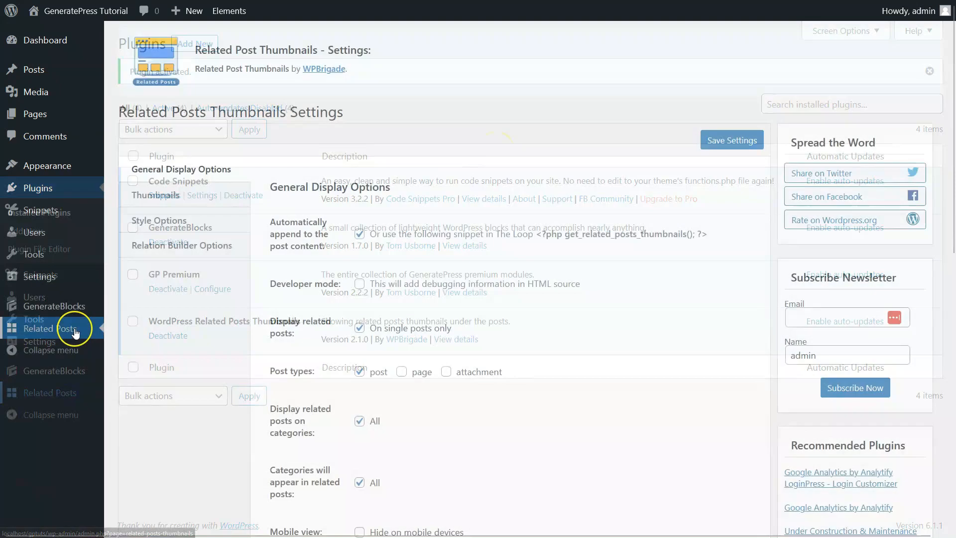
{"action": "left_click", "coordinate": [50, 329]}
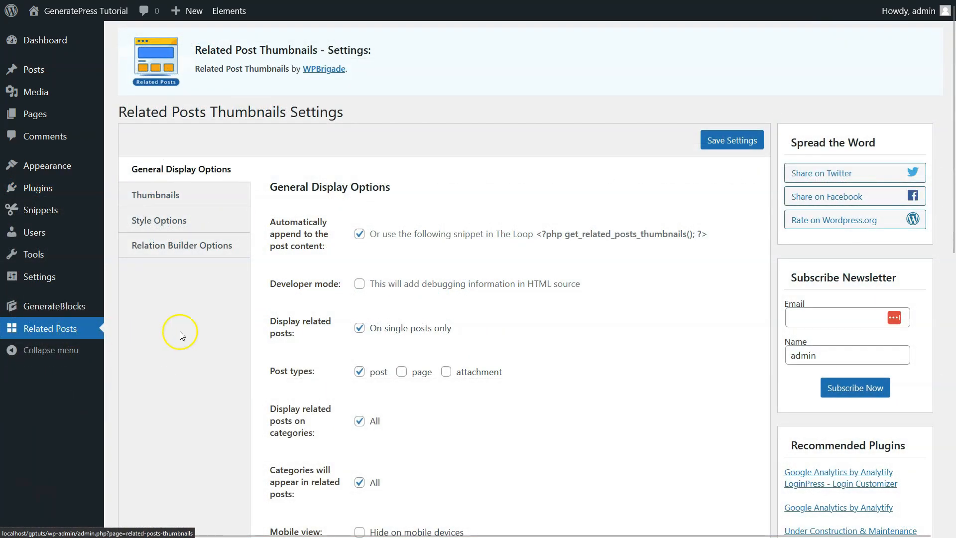
{"action": "mouse_move", "coordinate": [285, 324]}
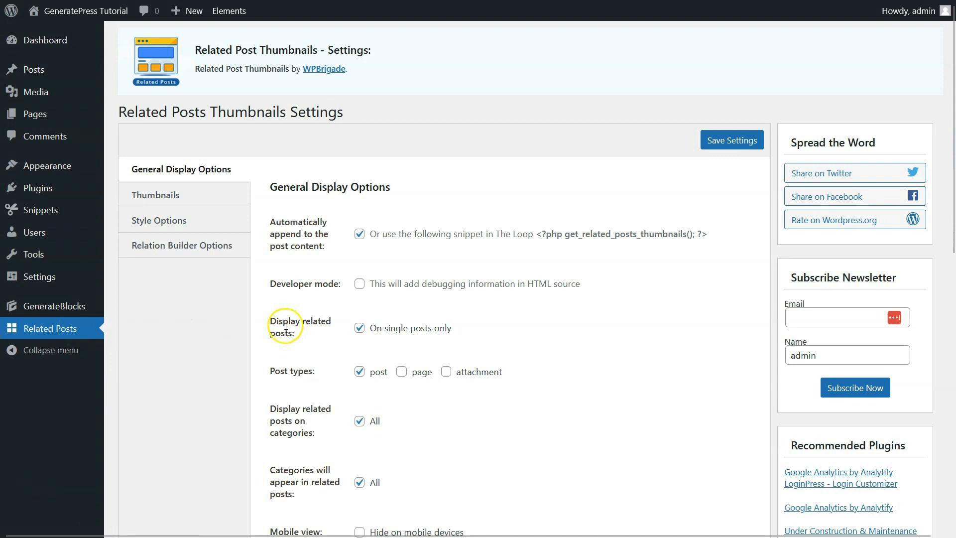
- Make the top text '<h4>Related Posts</h4>' and set 8 posts to display
{"action": "scroll", "scroll_direction": "down", "scroll_amount": 3}
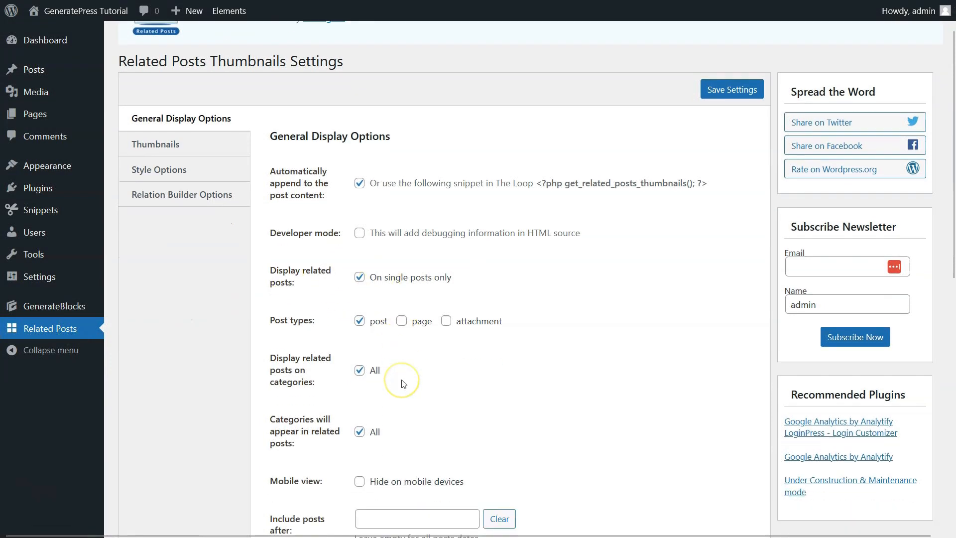
{"action": "scroll", "scroll_direction": "down", "scroll_amount": 3}
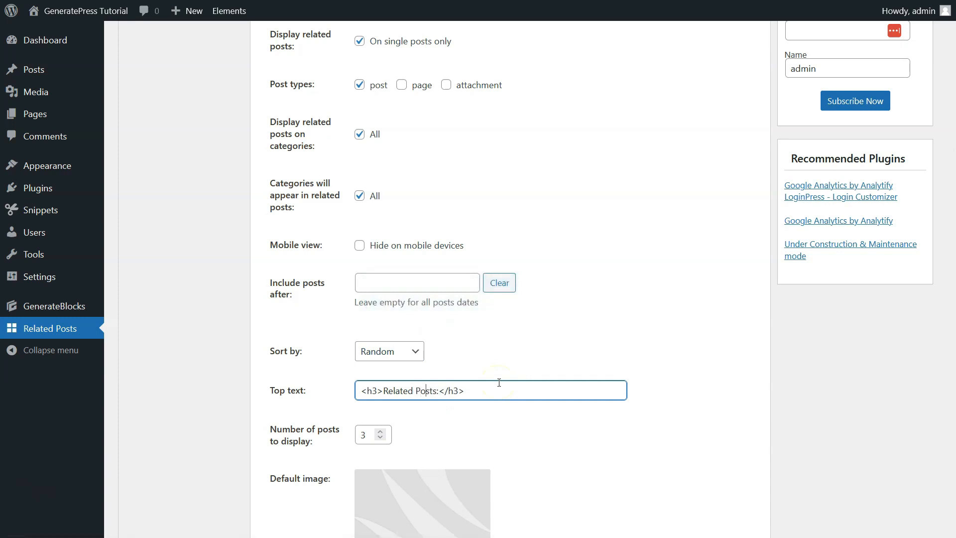
{"action": "type", "text": "<h4>Related Posts</h4>"}
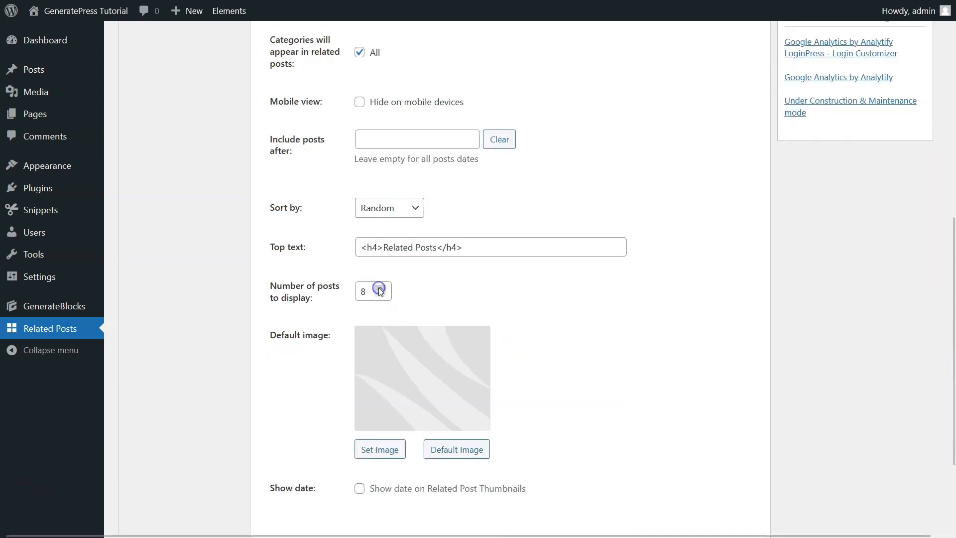
{"action": "left_click", "coordinate": [154, 195]}
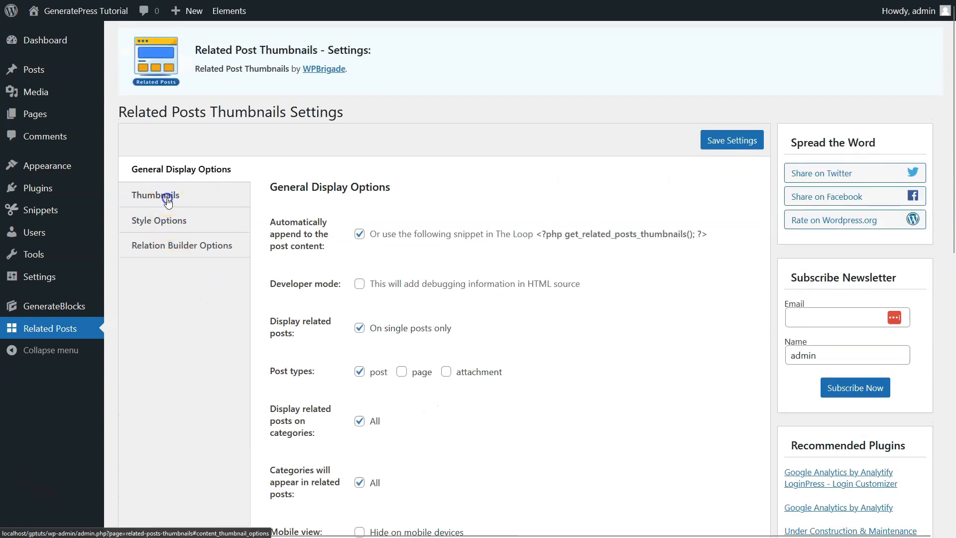
- Review thumbnail options, save settings and relate posts by both categories and tags
{"action": "left_click", "coordinate": [154, 195]}
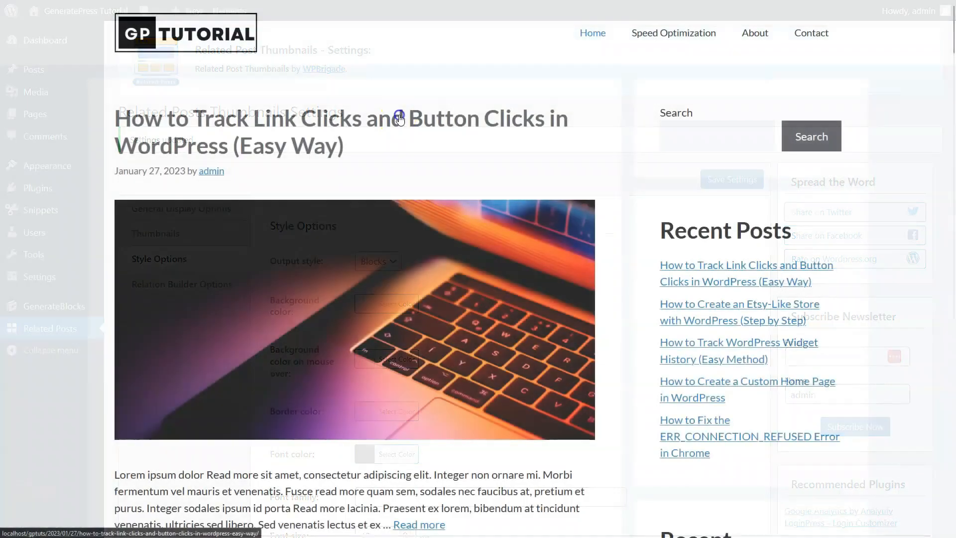
{"action": "scroll", "scroll_direction": "down", "scroll_amount": 3}
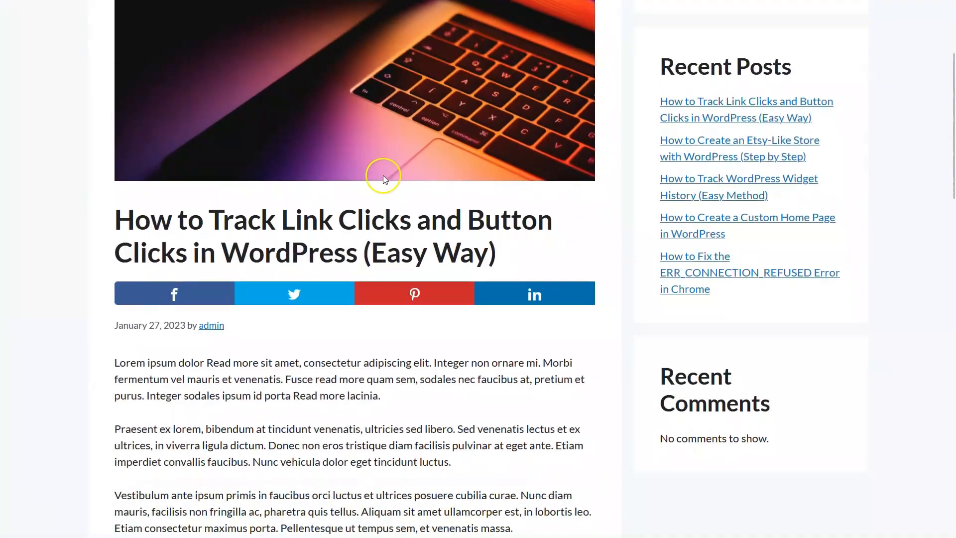
{"action": "scroll", "scroll_direction": "down", "scroll_amount": 3}
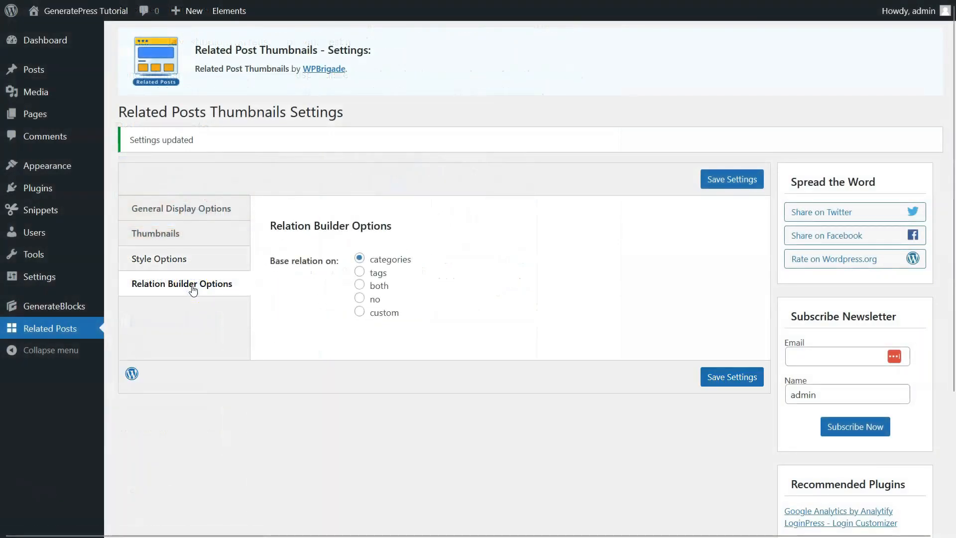
{"action": "left_click", "coordinate": [358, 285]}
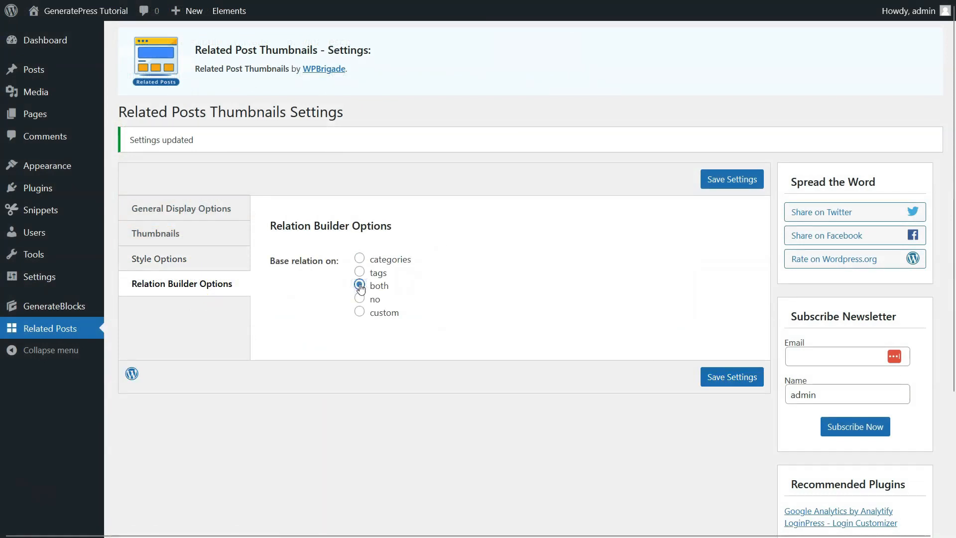